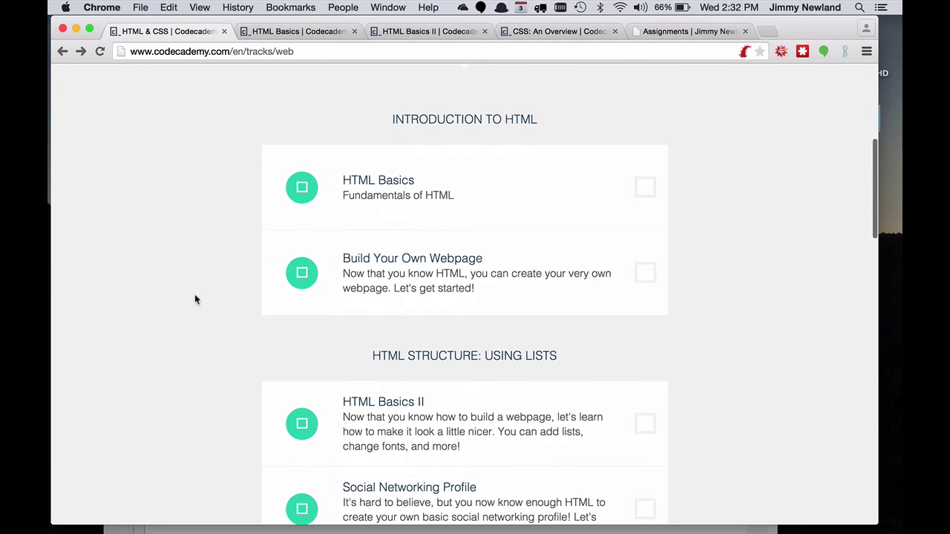
mouse_move(199, 255)
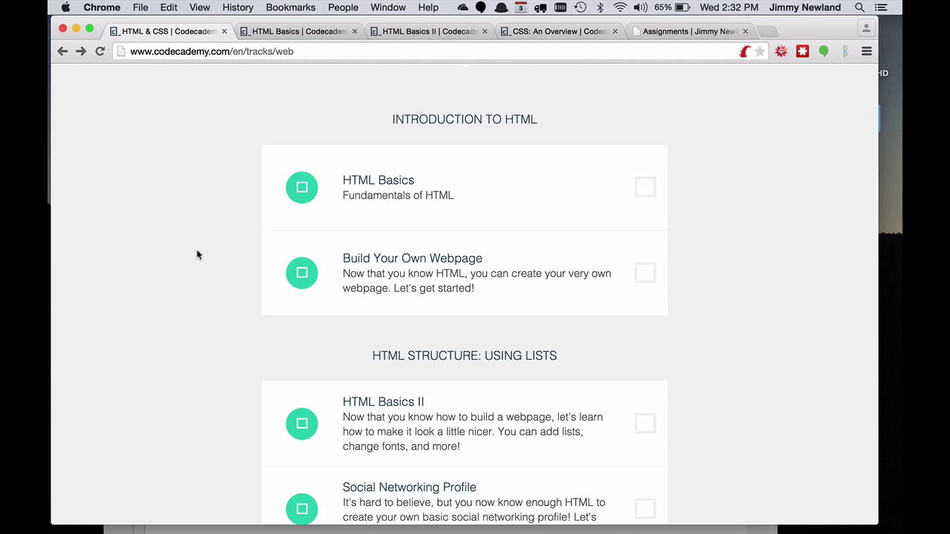
Open the Build Your Own Webpage course from the course list
scroll("down", 3)
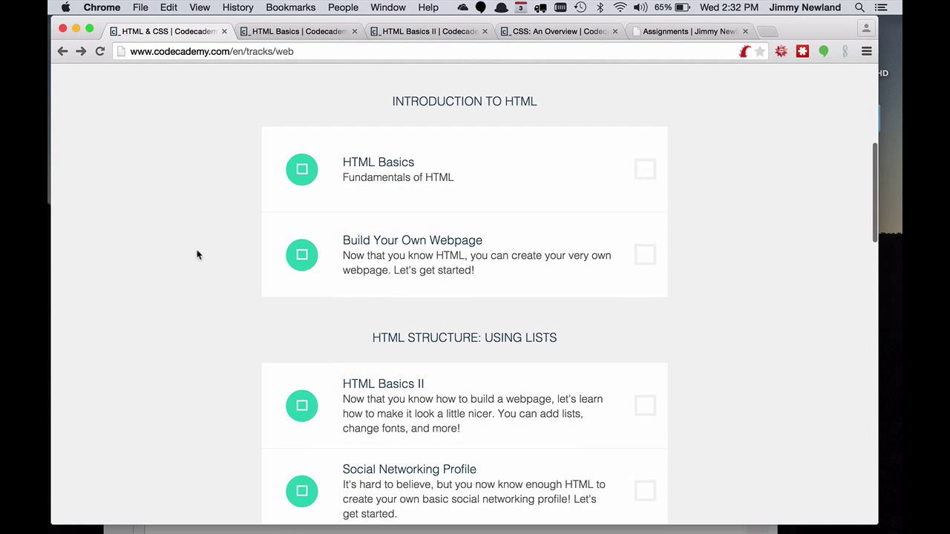
scroll("down", 3)
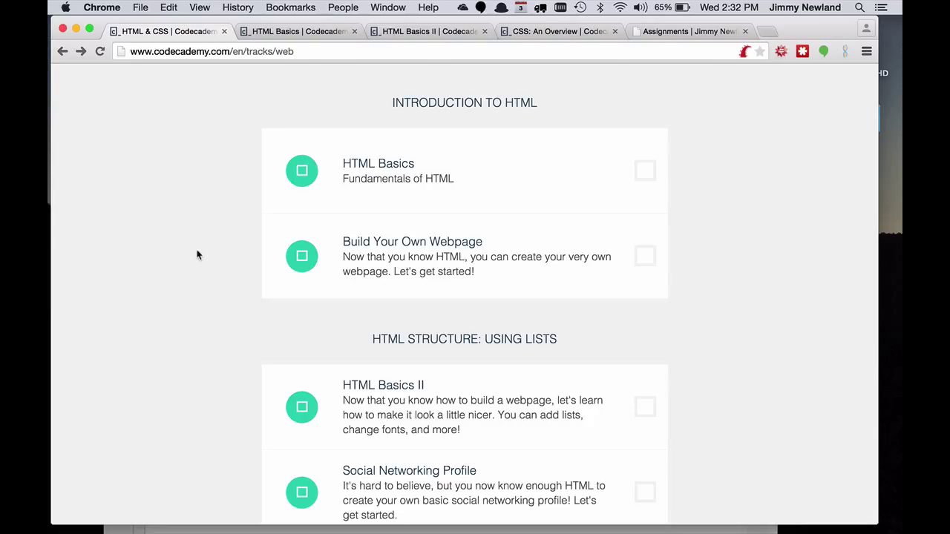
mouse_move(202, 255)
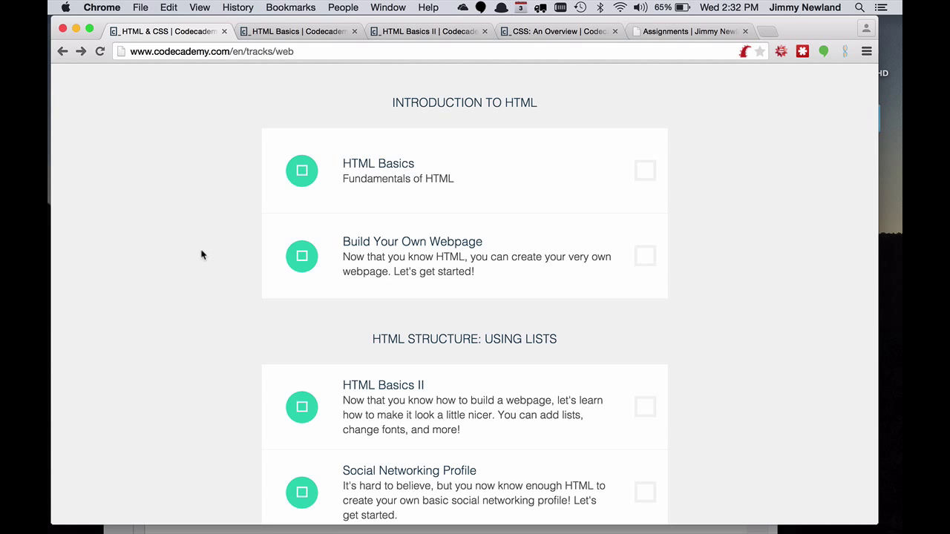
mouse_move(410, 196)
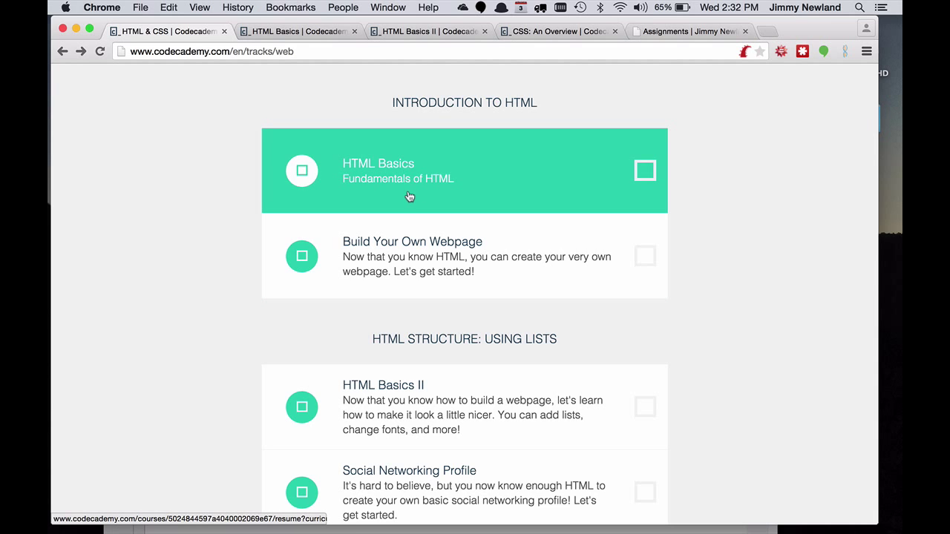
mouse_move(413, 255)
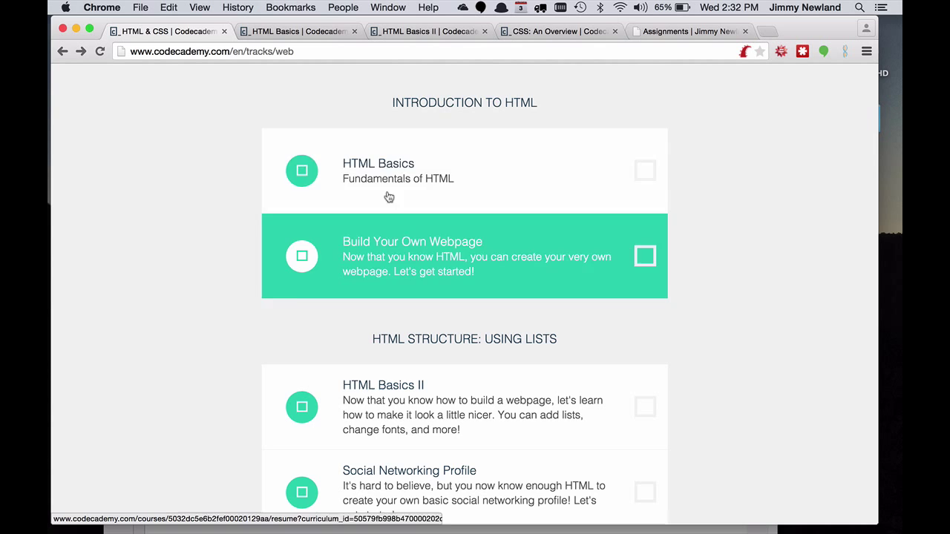
left_click(421, 252)
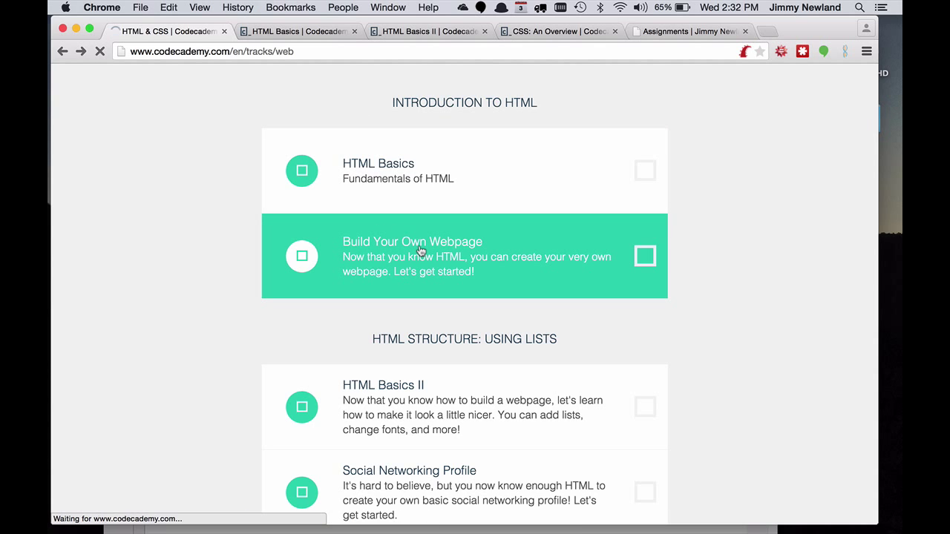
left_click(412, 255)
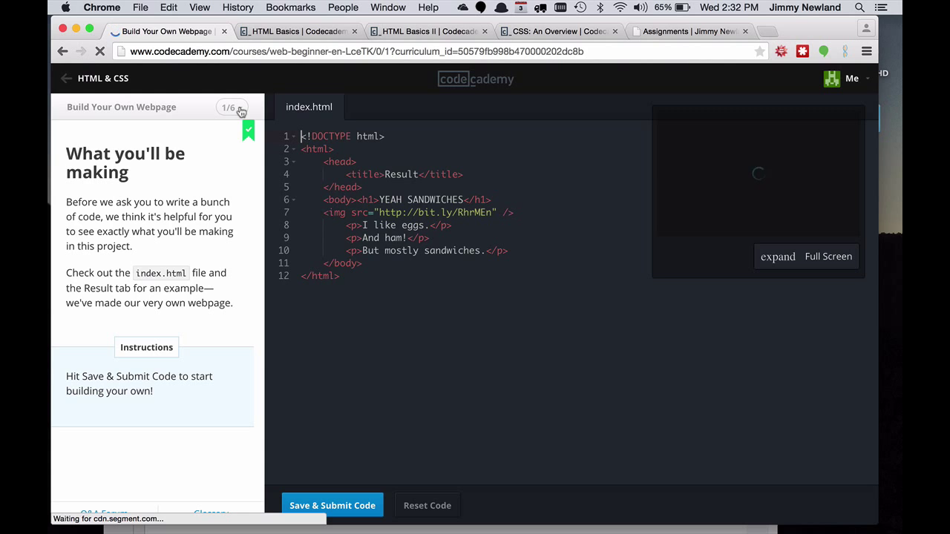
Jump to the final exercise, 6. Link me!, from the exercise menu
left_click(230, 107)
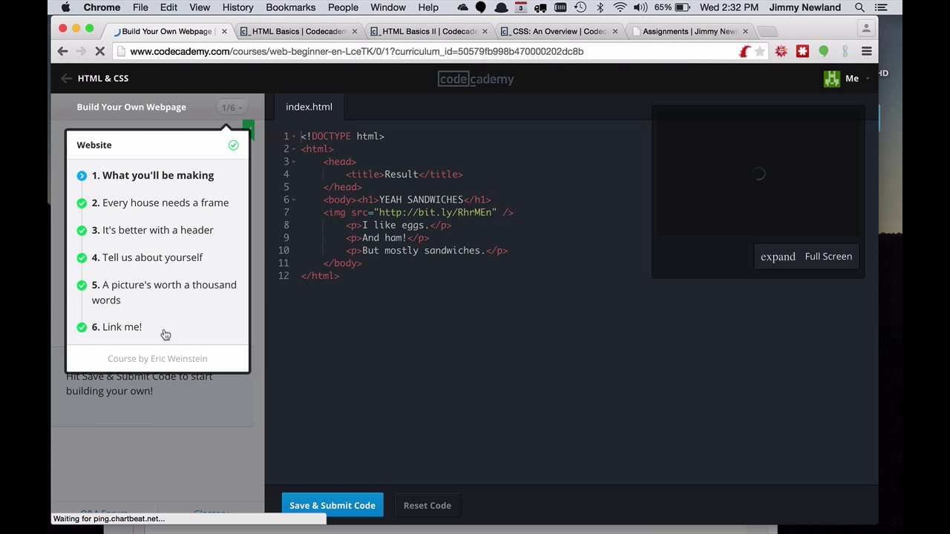
left_click(151, 175)
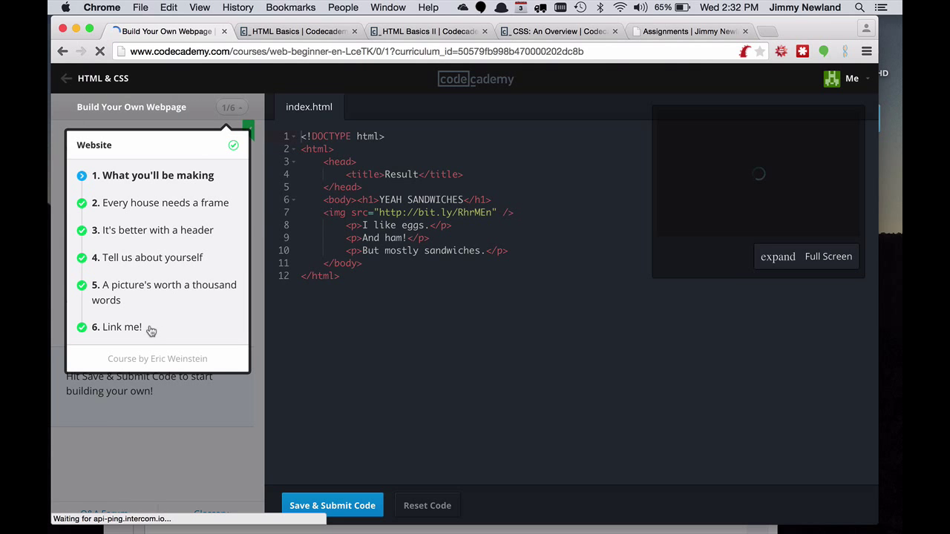
left_click(122, 326)
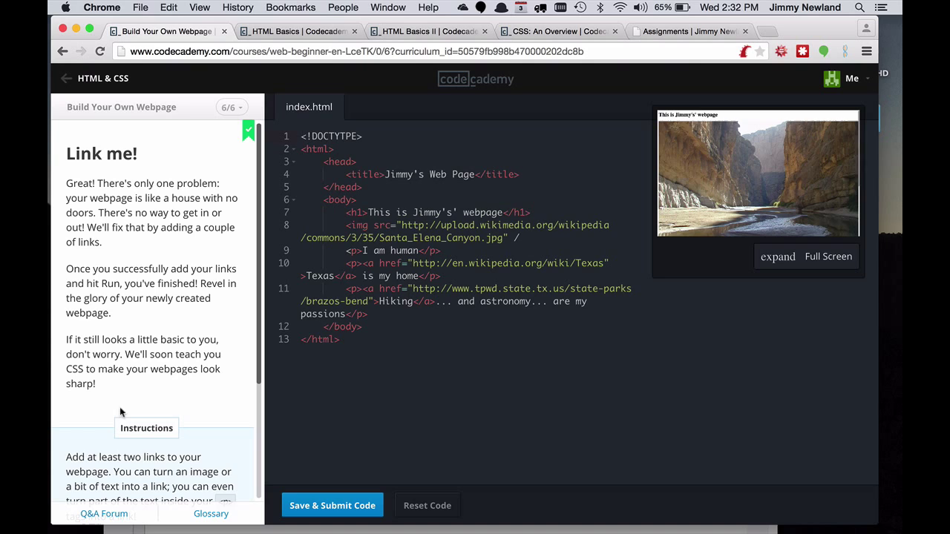
mouse_move(177, 237)
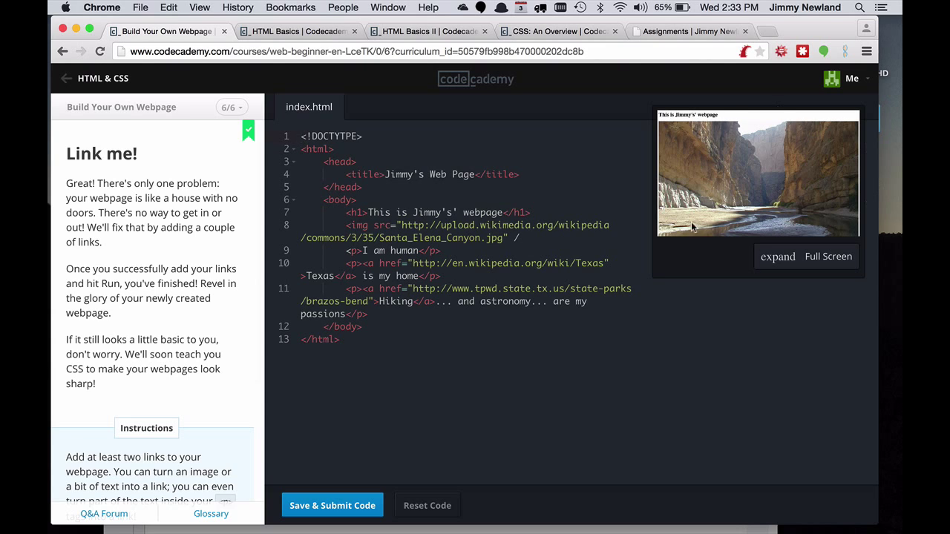
mouse_move(772, 235)
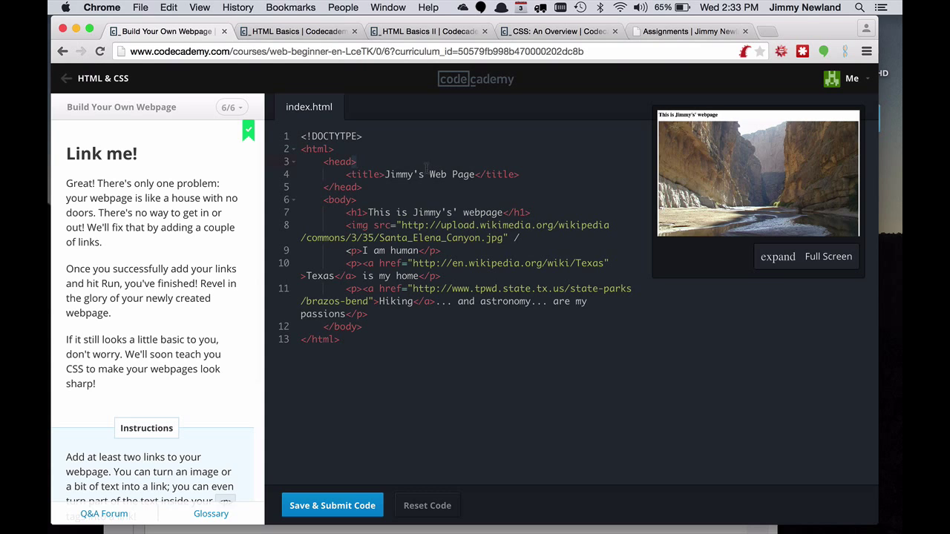
Make the title 'Jimmy's AWESOME Web Page', submit the code and copy all of it
type("AWES")
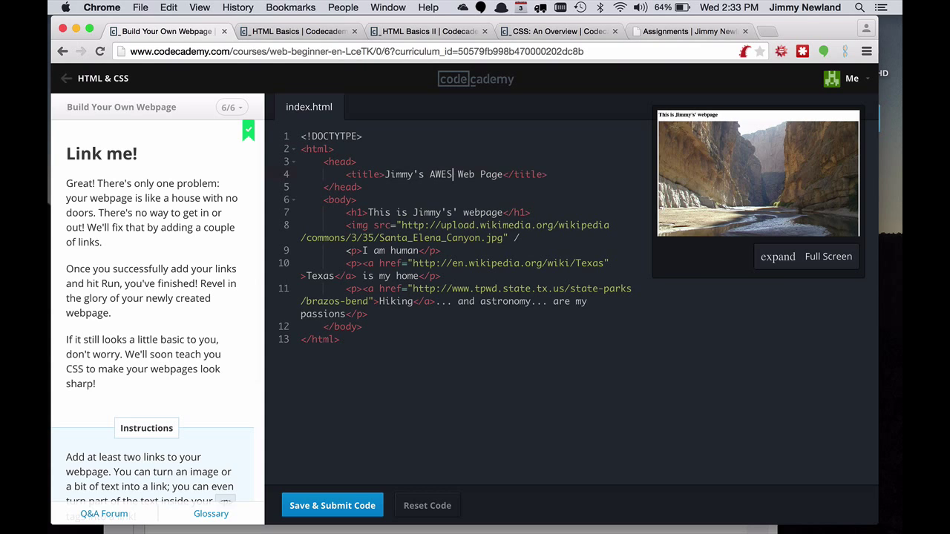
type("OME")
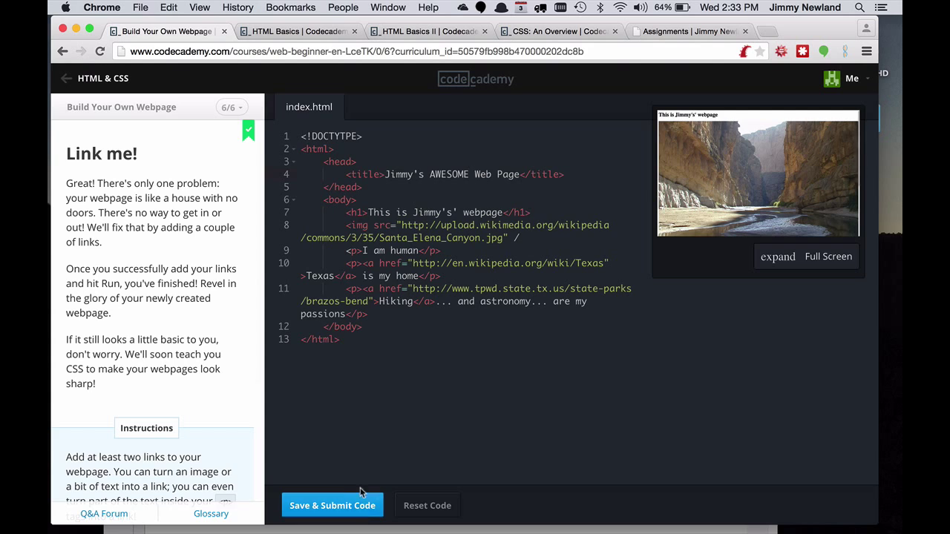
left_click(332, 504)
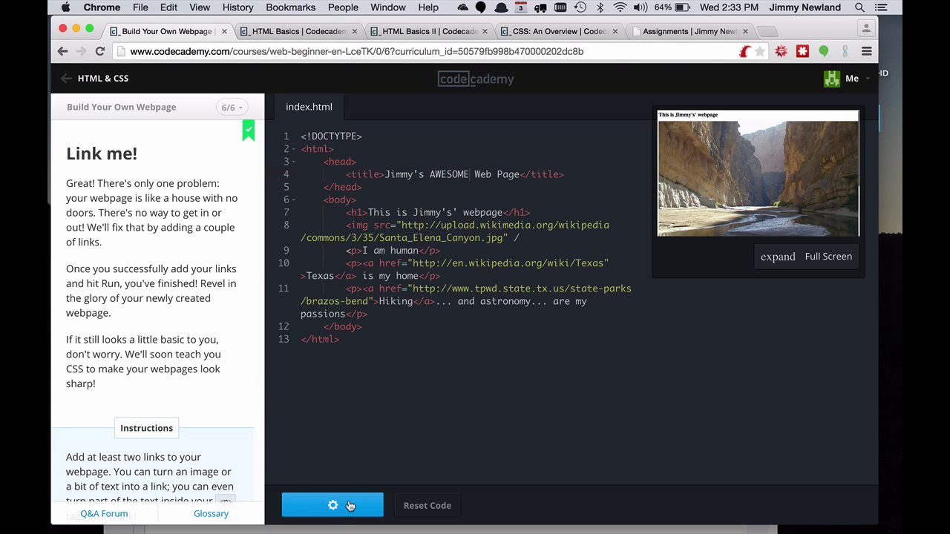
left_click(332, 504)
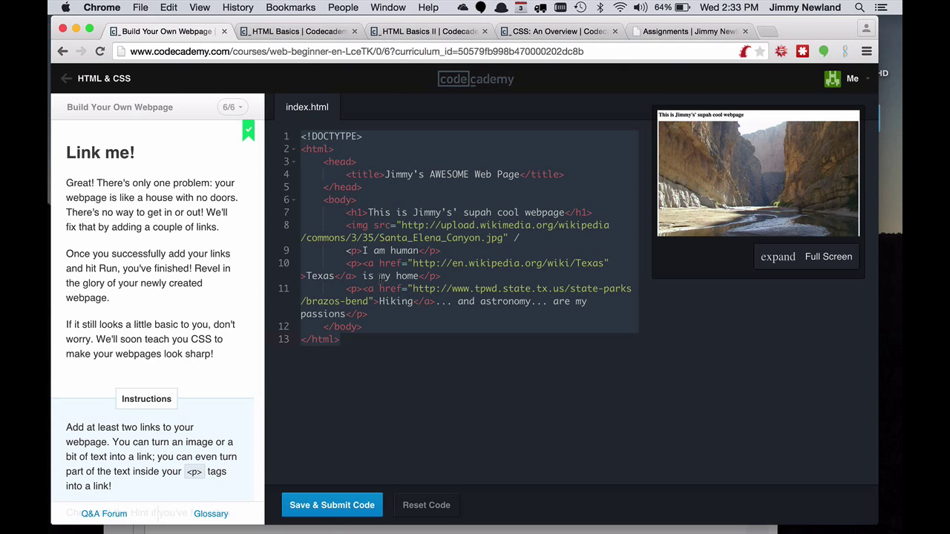
key("cmd+tab")
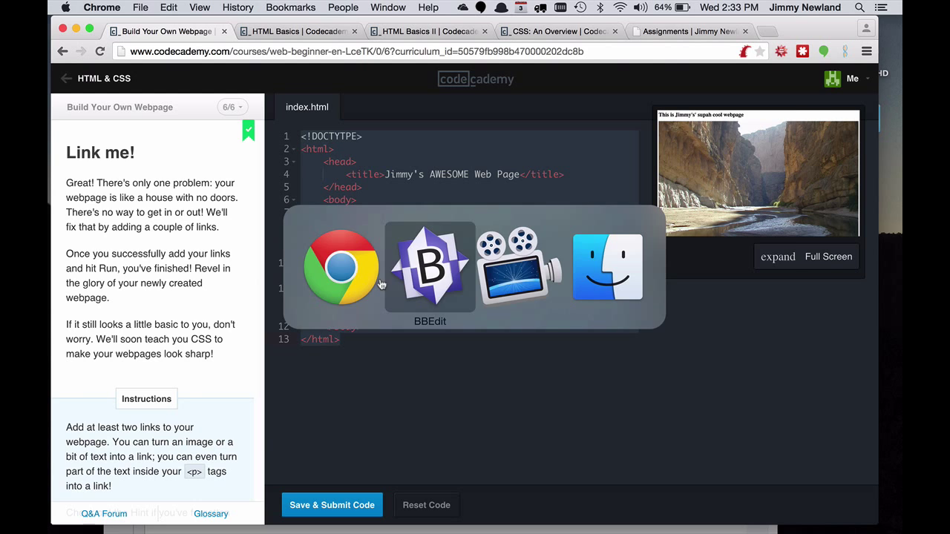
Paste the copied webpage HTML into the BBEdit document
left_click(429, 265)
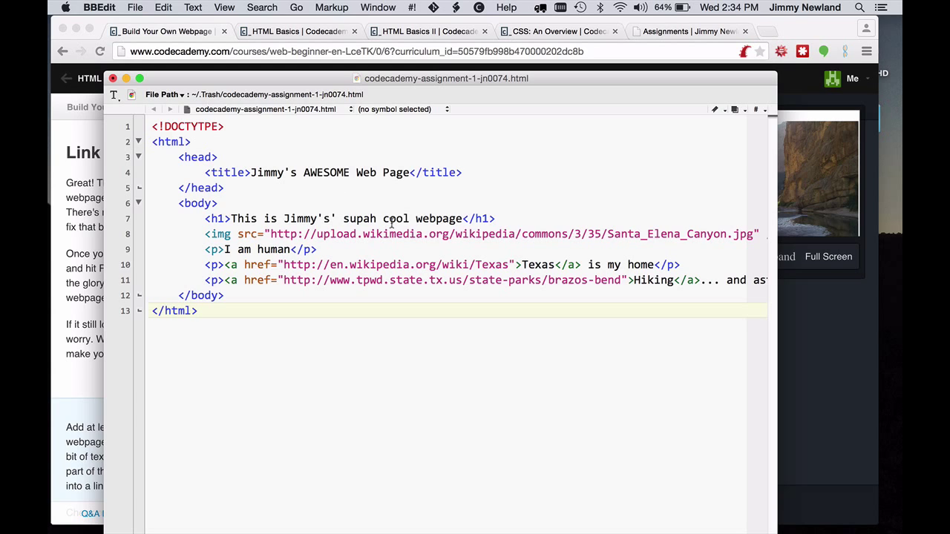
mouse_move(401, 288)
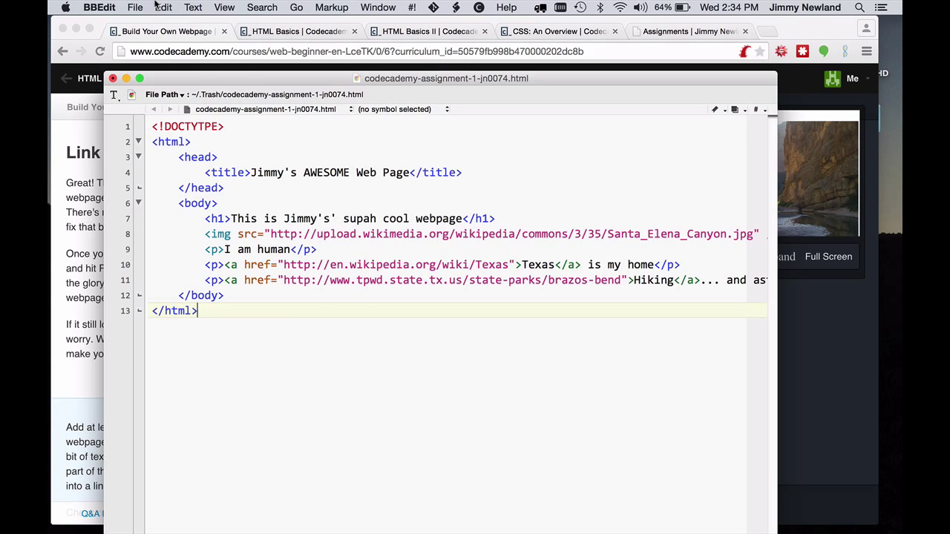
Save the document to the Desktop as codecademy-assignment-1-jn0074.html via Save As
left_click(135, 8)
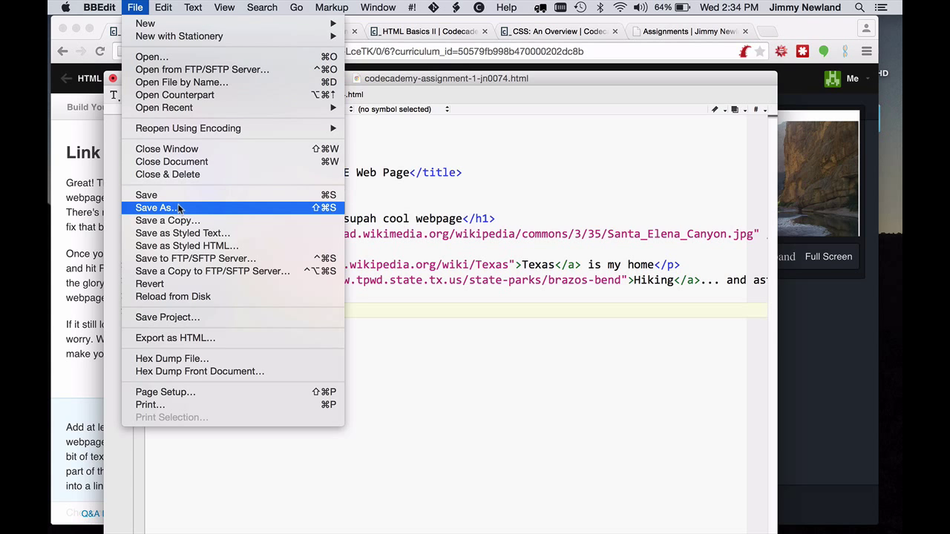
left_click(154, 208)
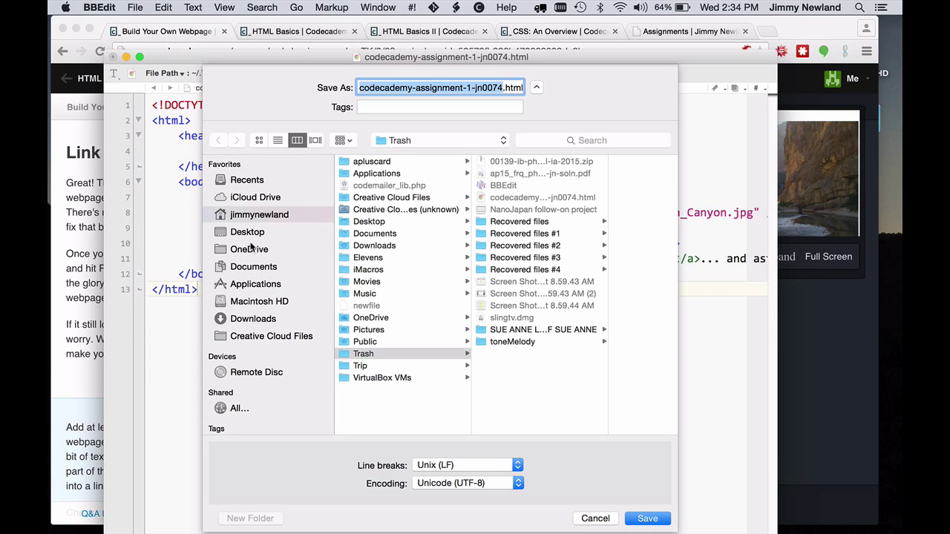
left_click(246, 232)
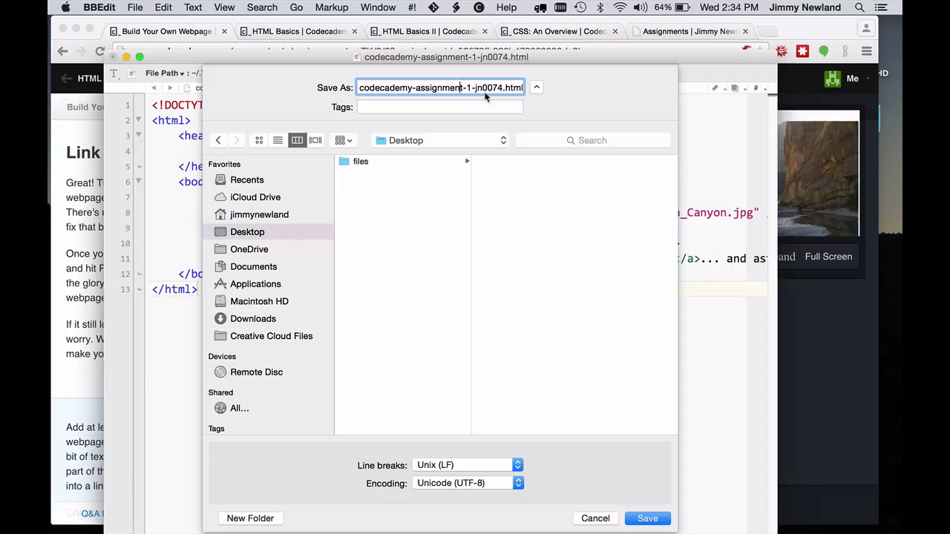
mouse_move(611, 510)
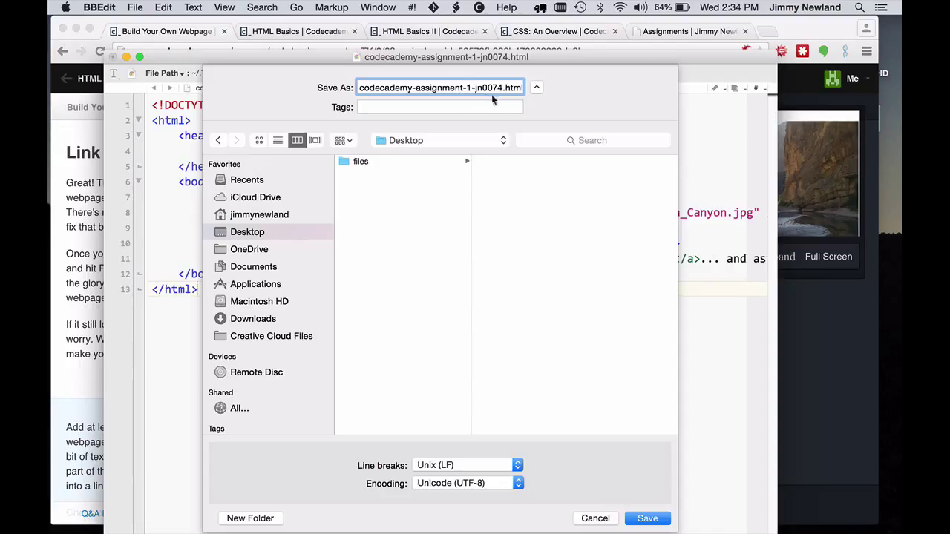
left_click(647, 519)
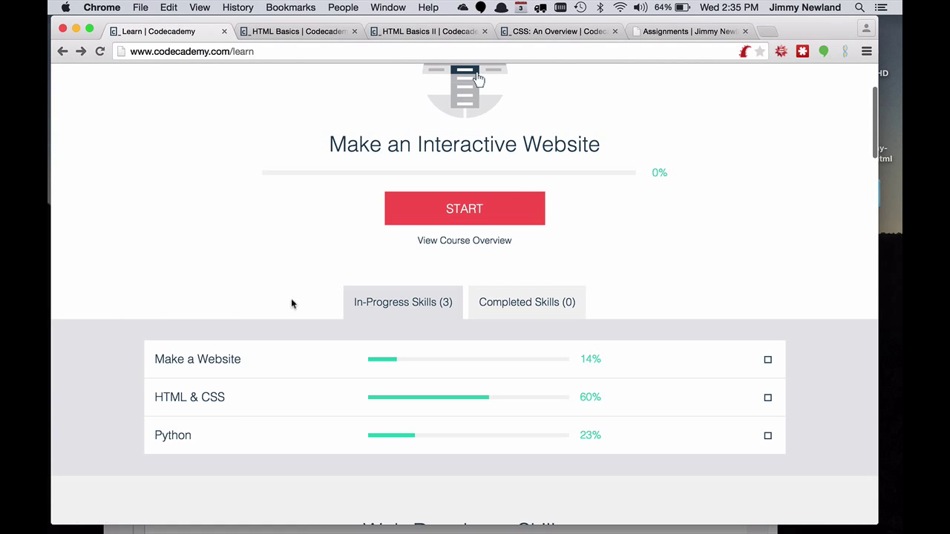
Open the HTML & CSS course and start reviewing its lesson list from HTML Basics
left_click(190, 398)
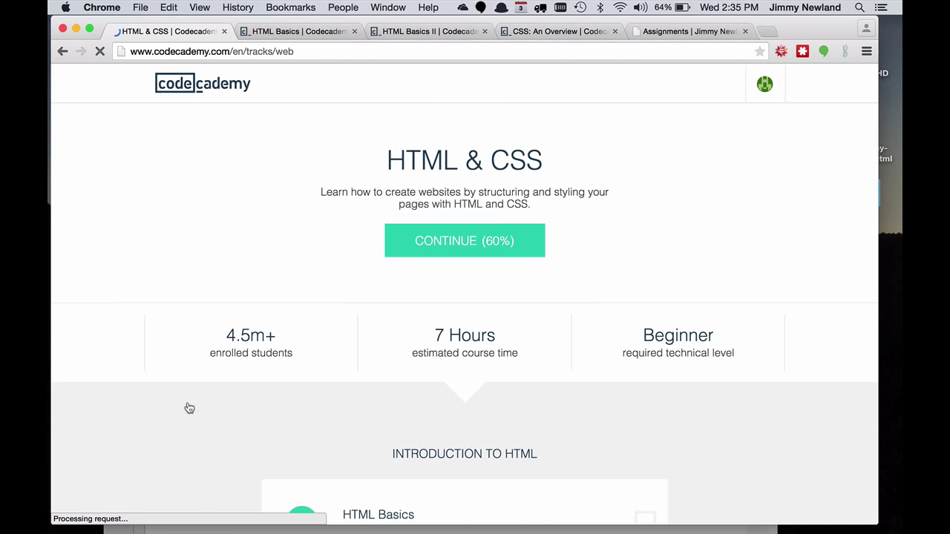
scroll("down", 3)
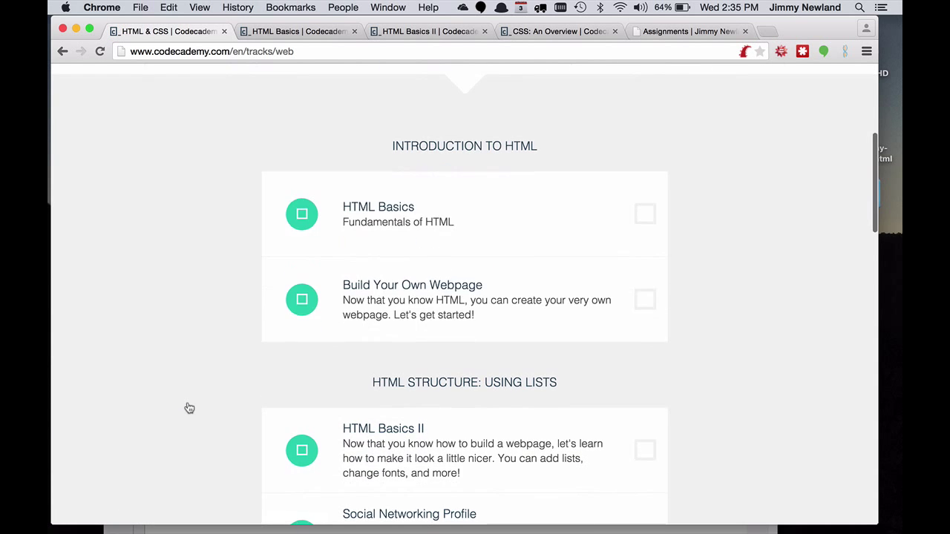
mouse_move(438, 300)
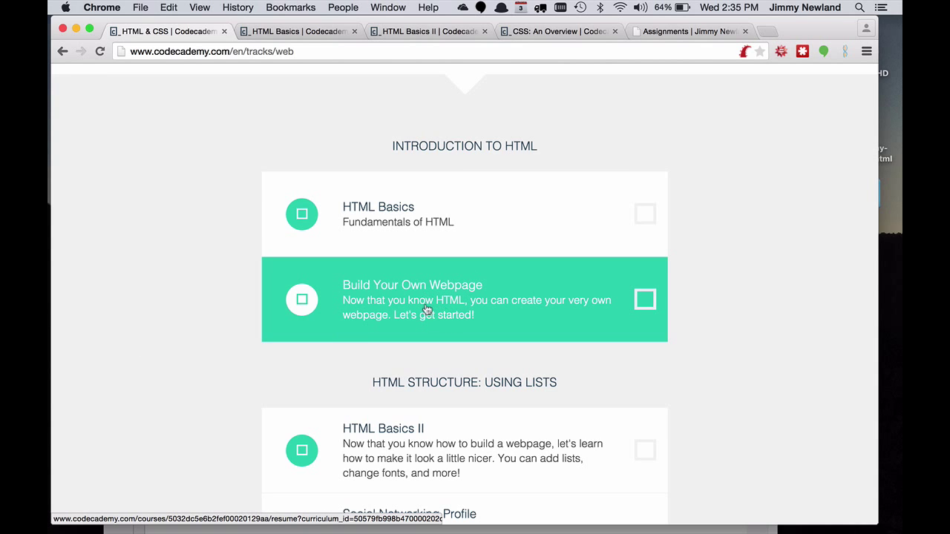
scroll("down", 3)
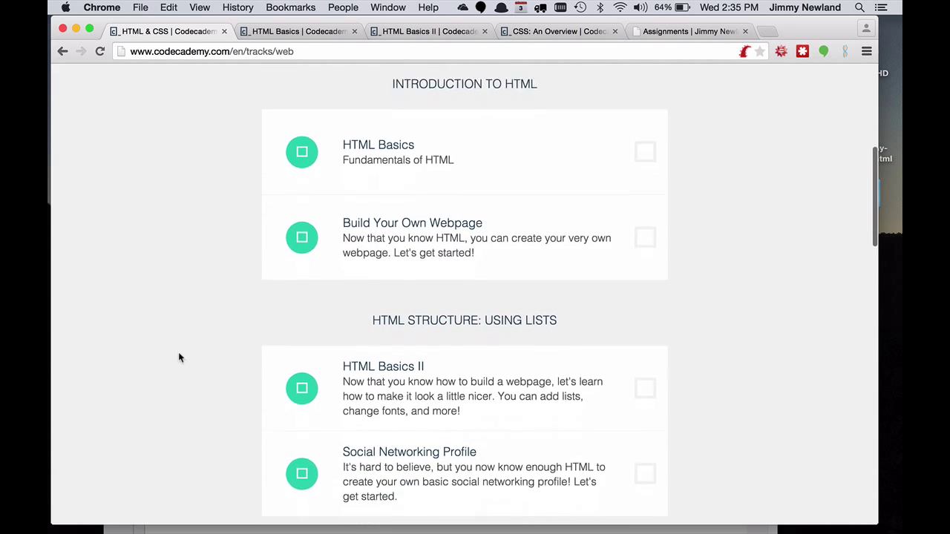
scroll("down", 3)
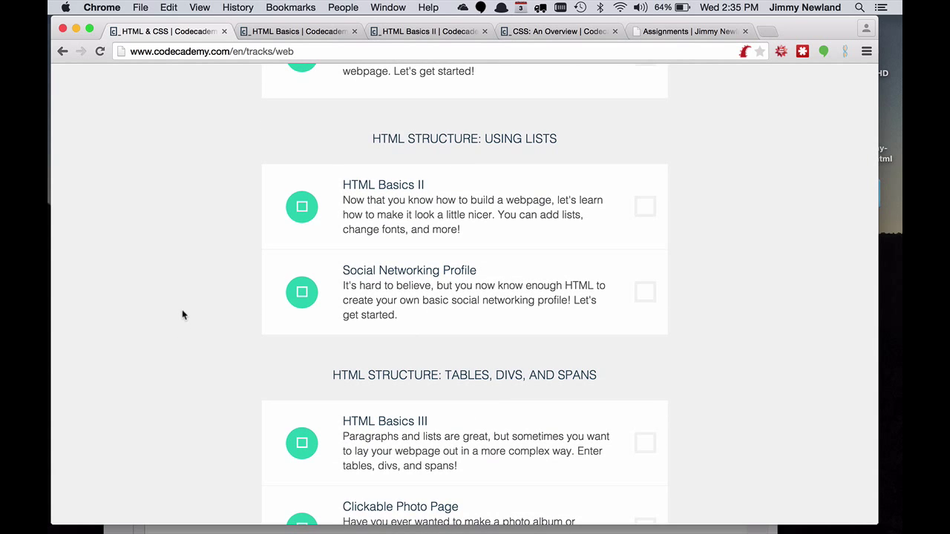
mouse_move(518, 230)
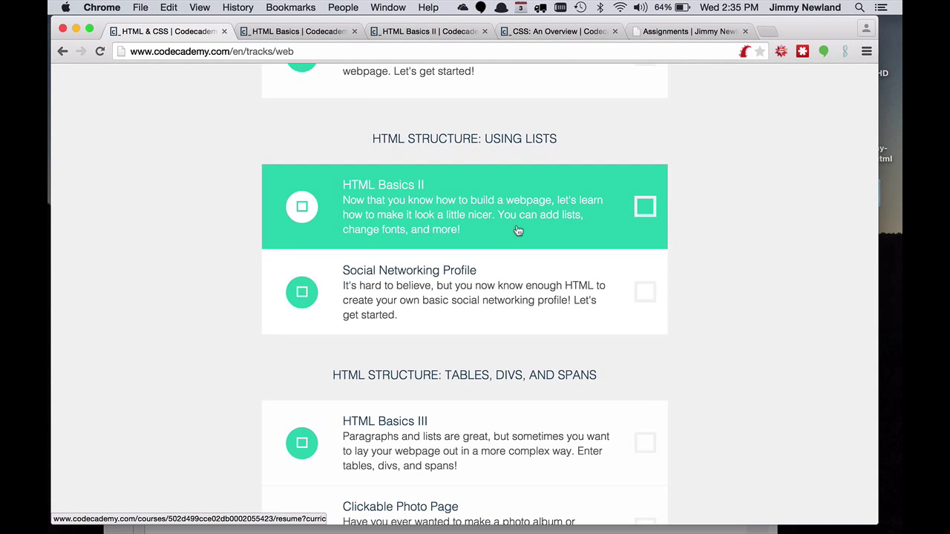
mouse_move(475, 292)
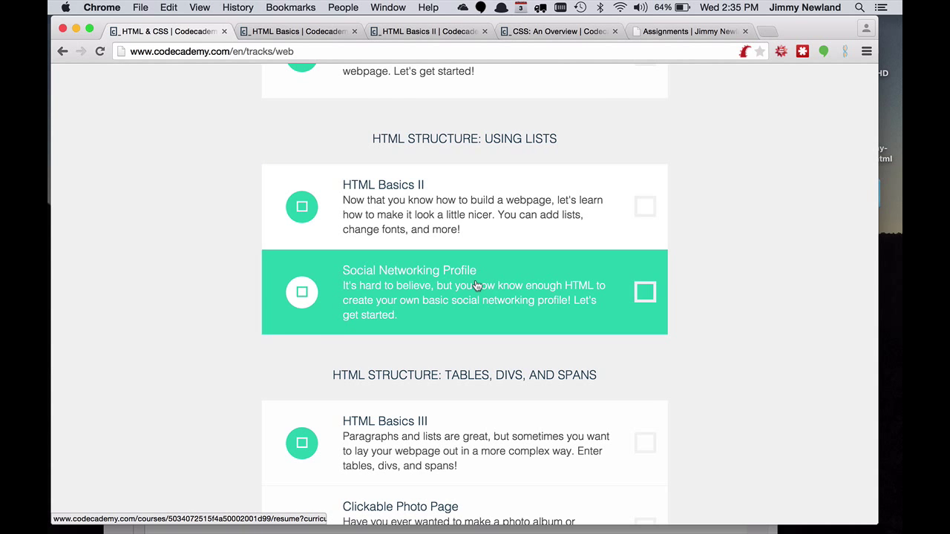
mouse_move(463, 207)
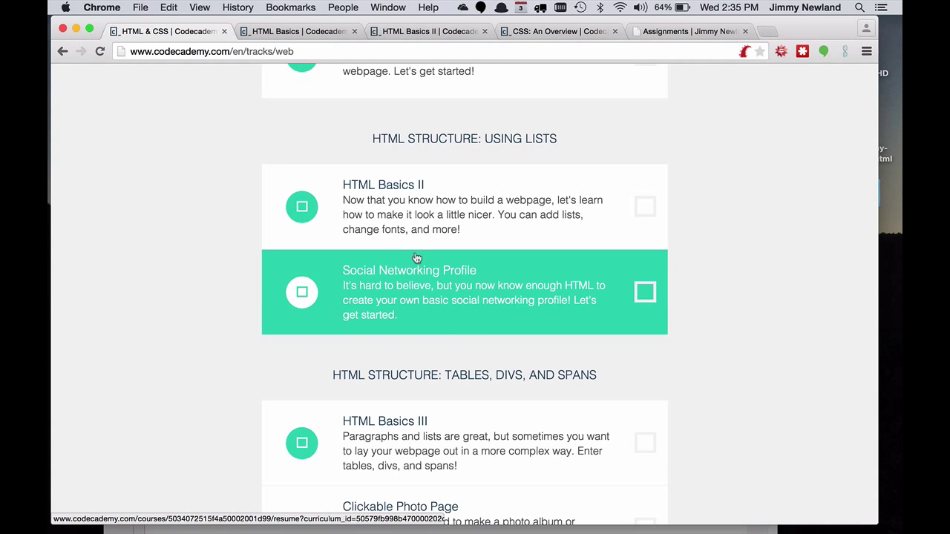
mouse_move(466, 307)
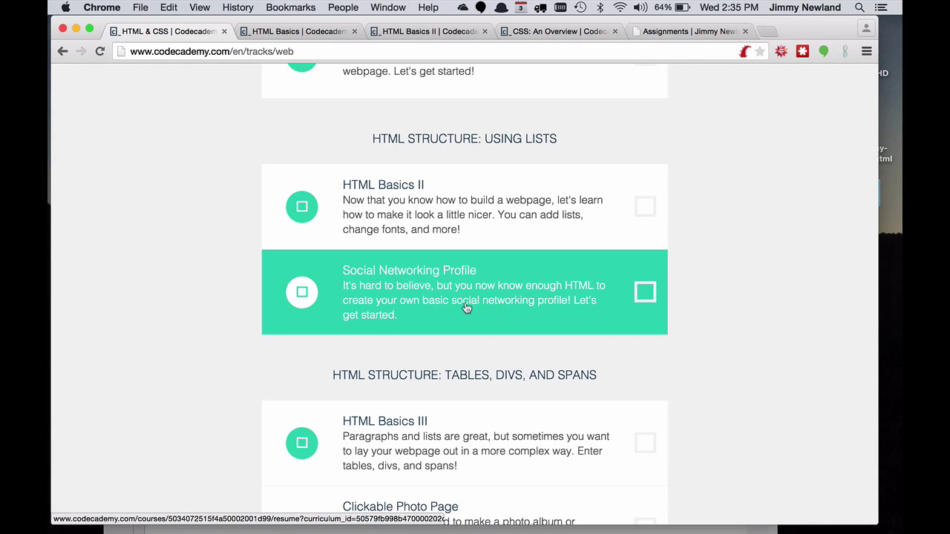
mouse_move(228, 340)
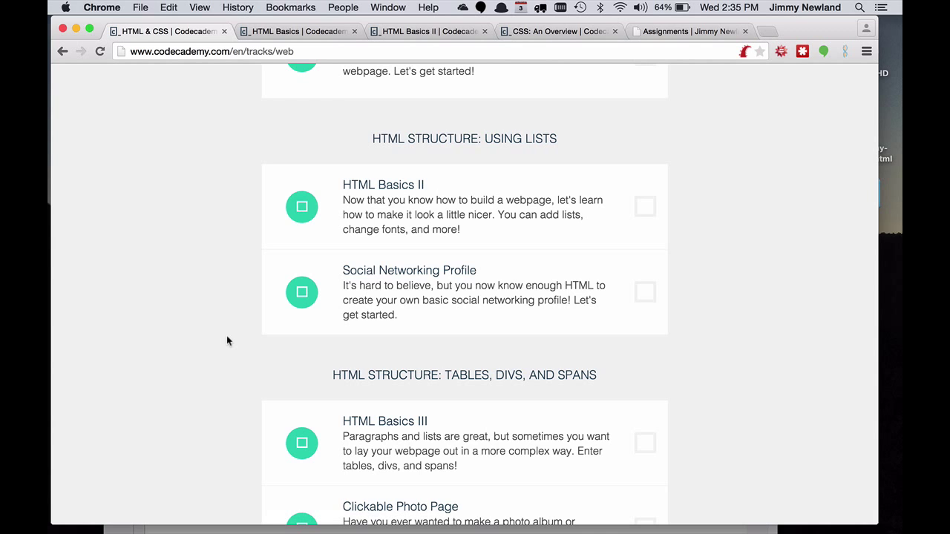
scroll("down", 3)
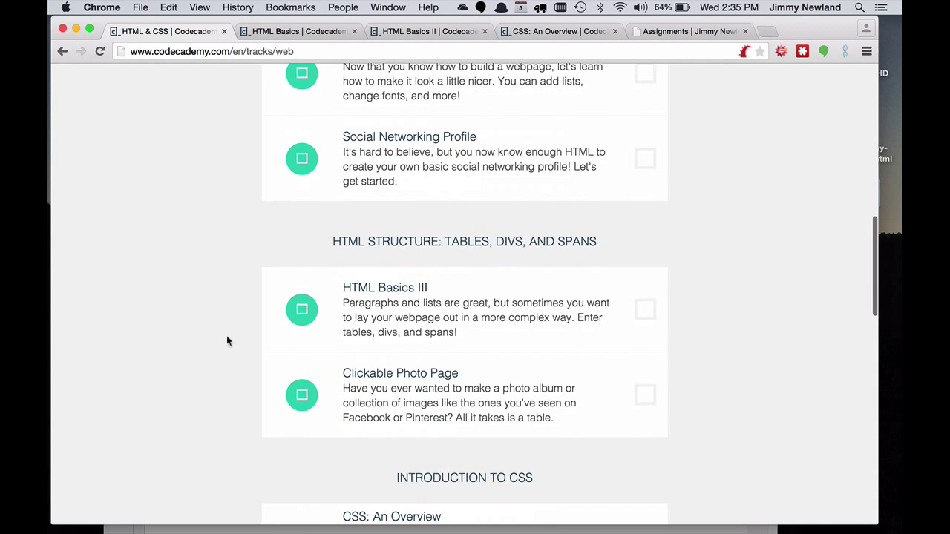
Continue down the lesson list through the CSS lessons
scroll("down", 3)
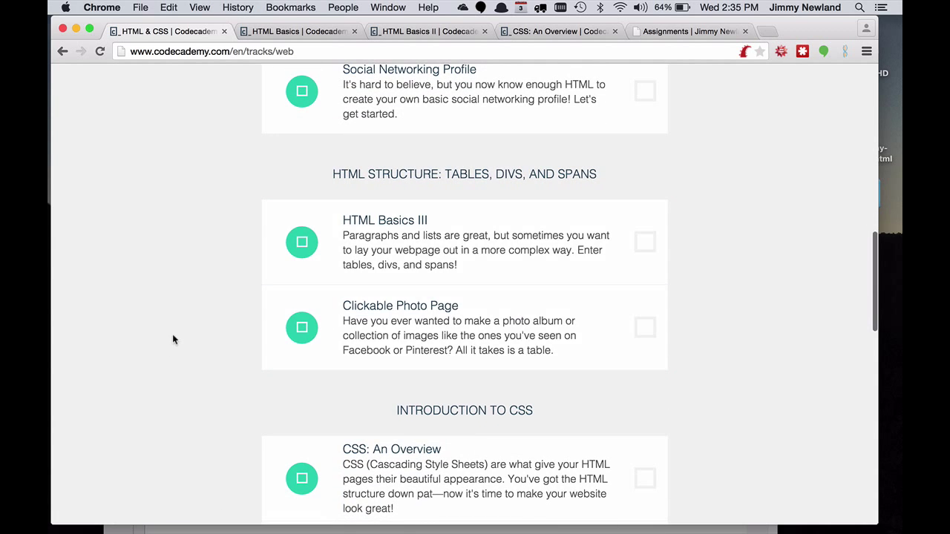
scroll("down", 3)
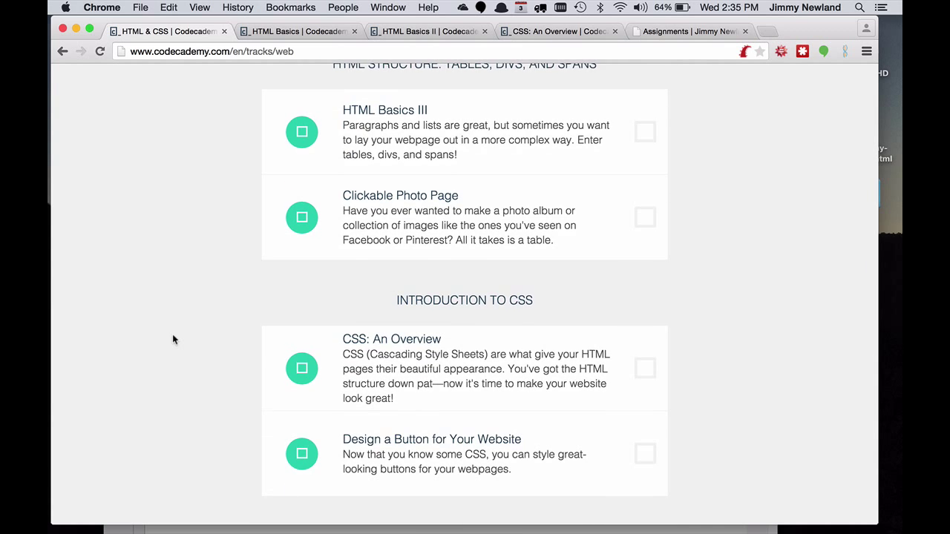
scroll("down", 3)
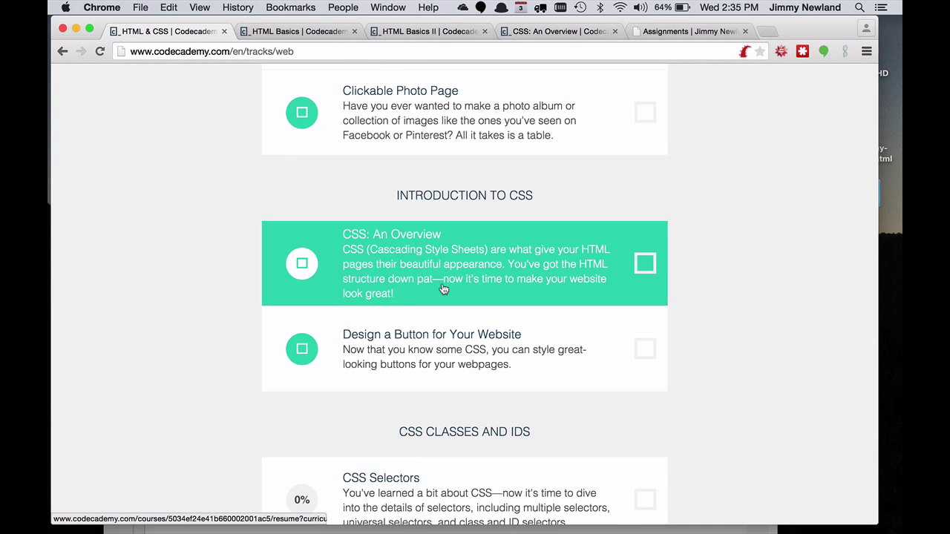
mouse_move(395, 353)
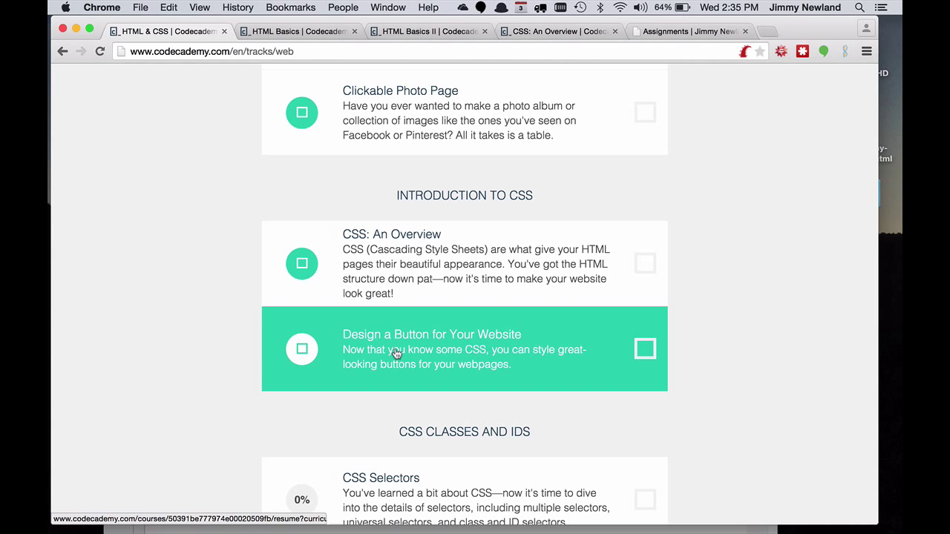
mouse_move(498, 358)
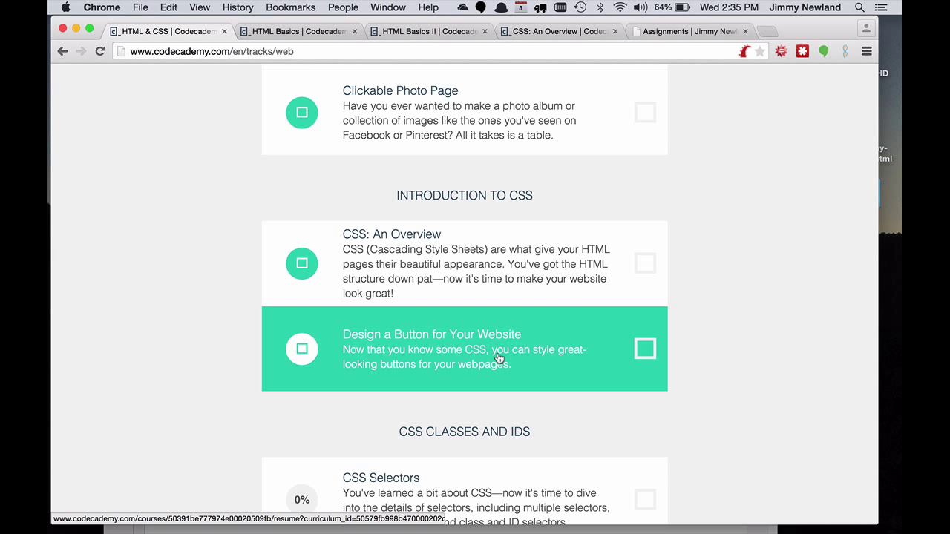
scroll("down", 3)
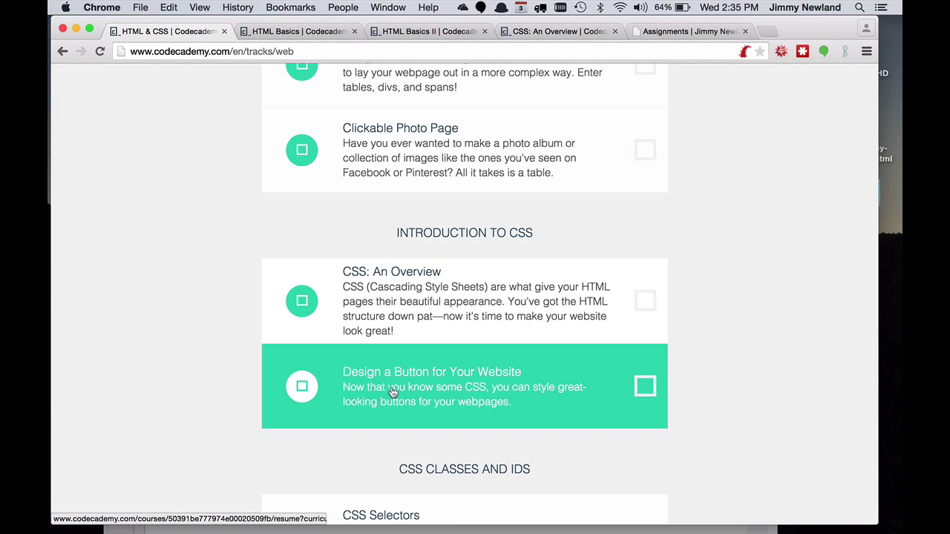
scroll("down", 3)
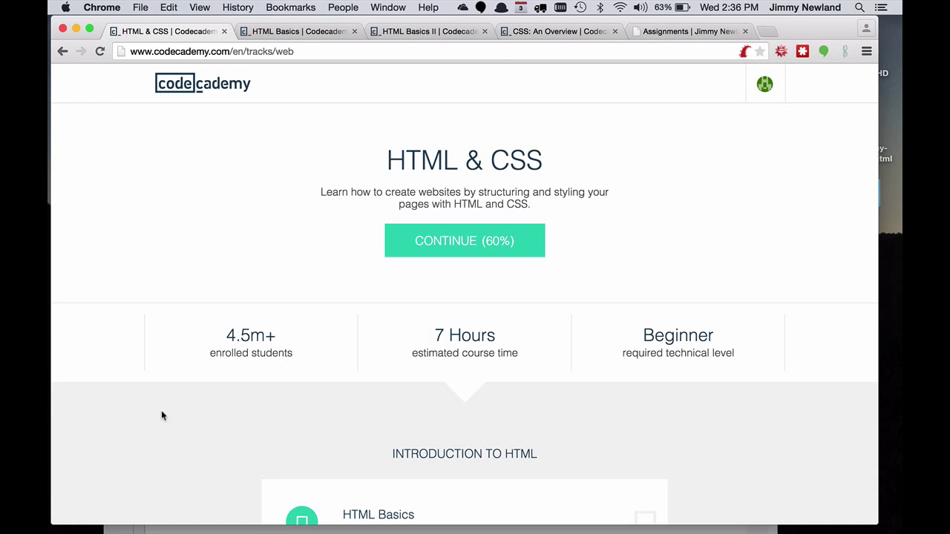
mouse_move(686, 44)
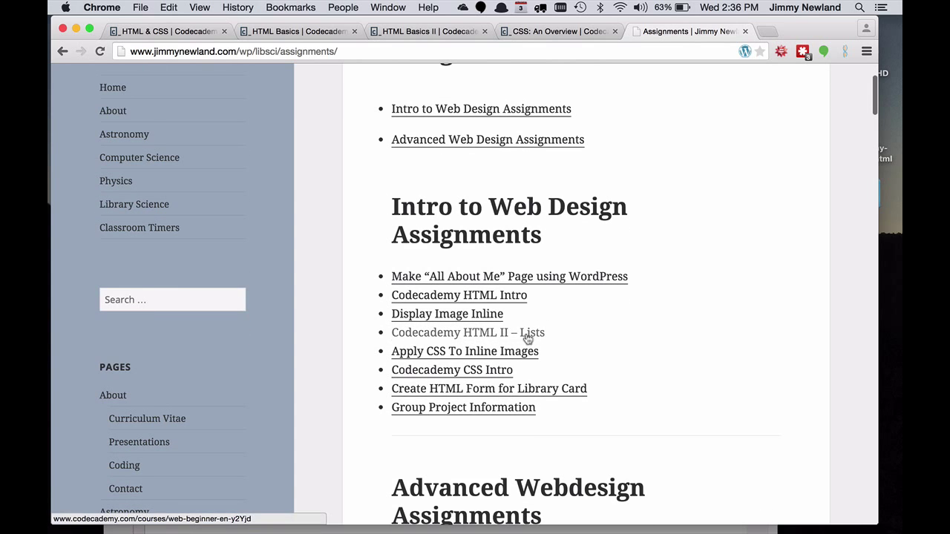
mouse_move(607, 358)
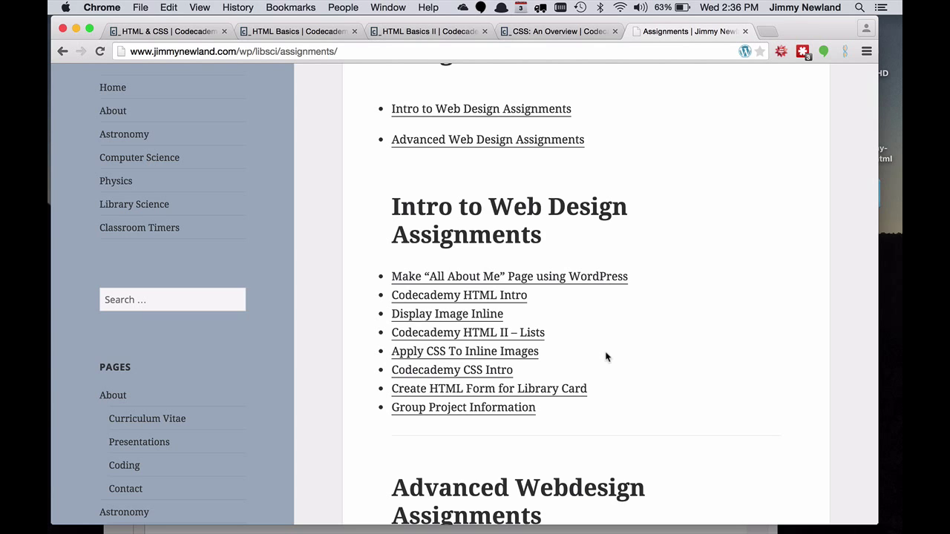
mouse_move(636, 334)
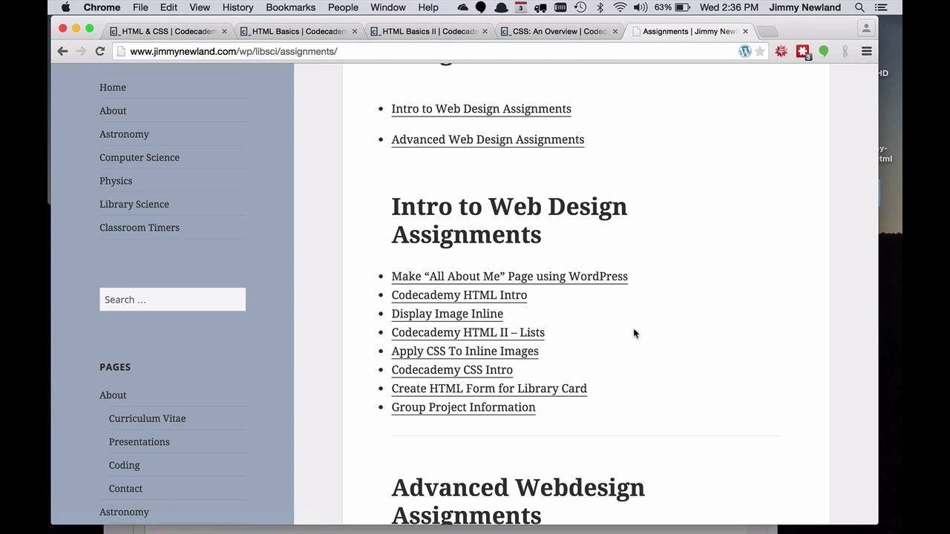